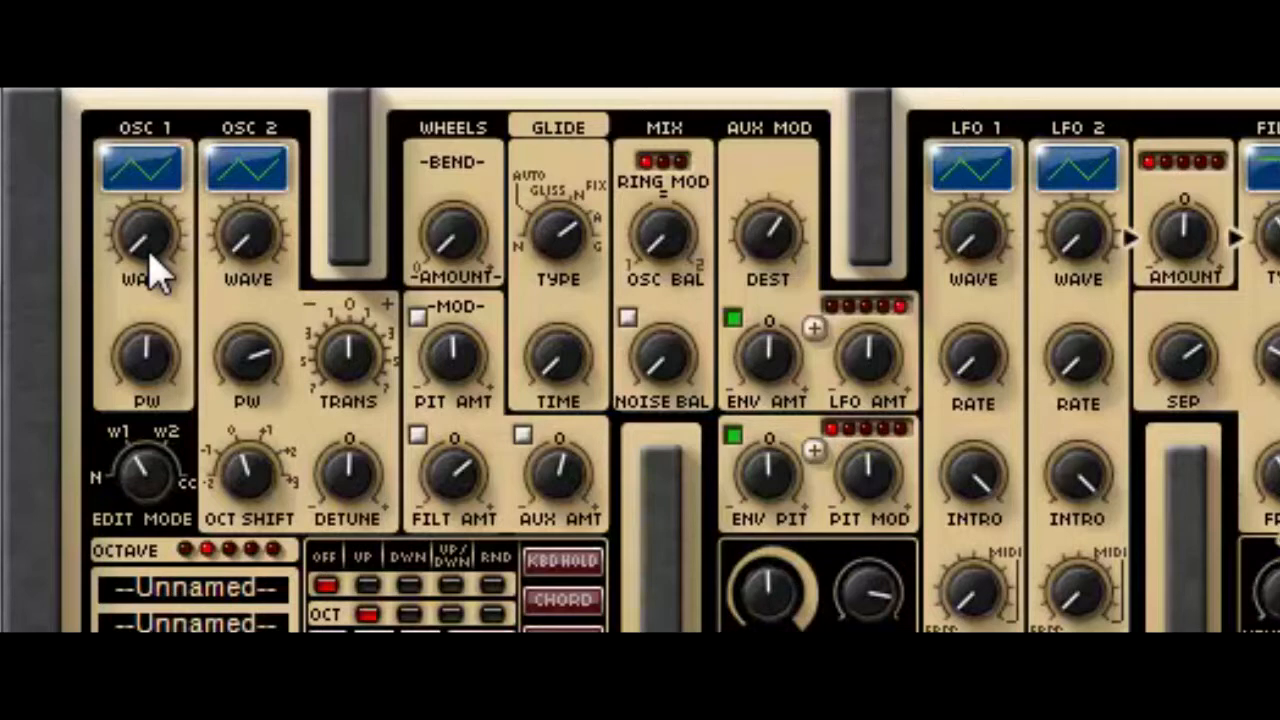
Cycle OSC 1's waveform from triangle through sawtooth, square and PWM to a lead wave
{"action": "left_click", "coordinate": [142, 168]}
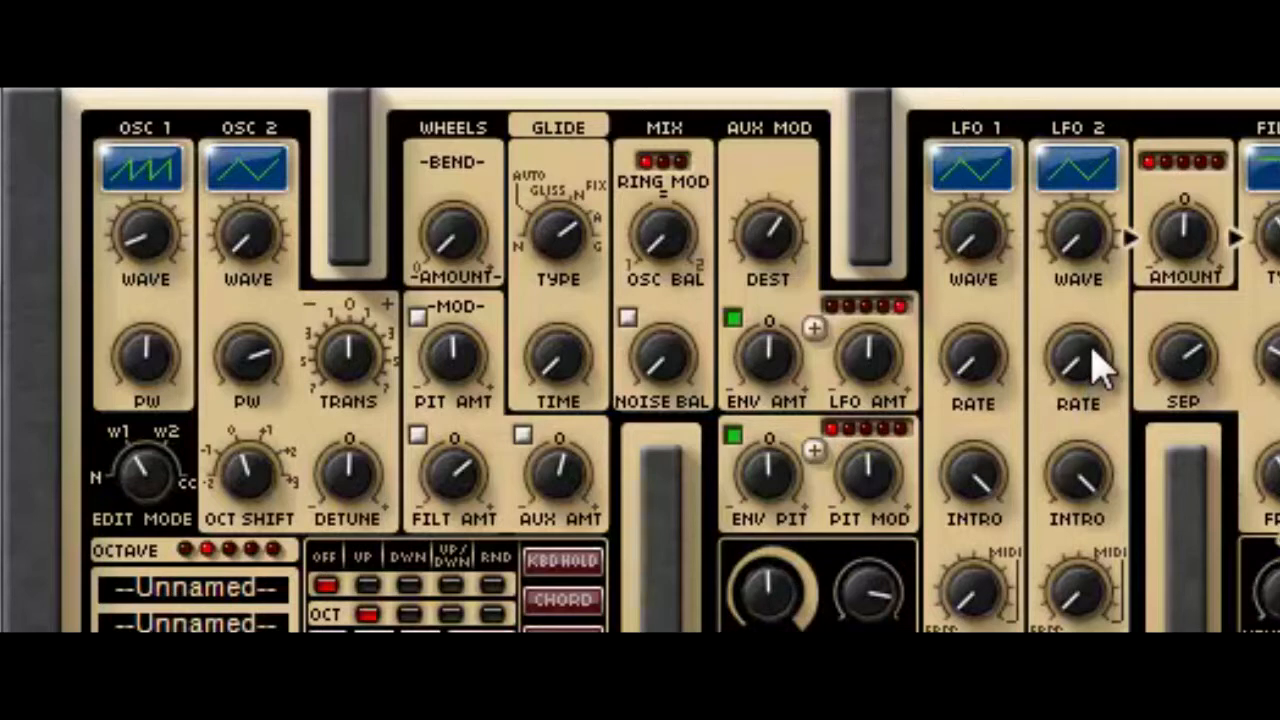
{"action": "left_click", "coordinate": [141, 165]}
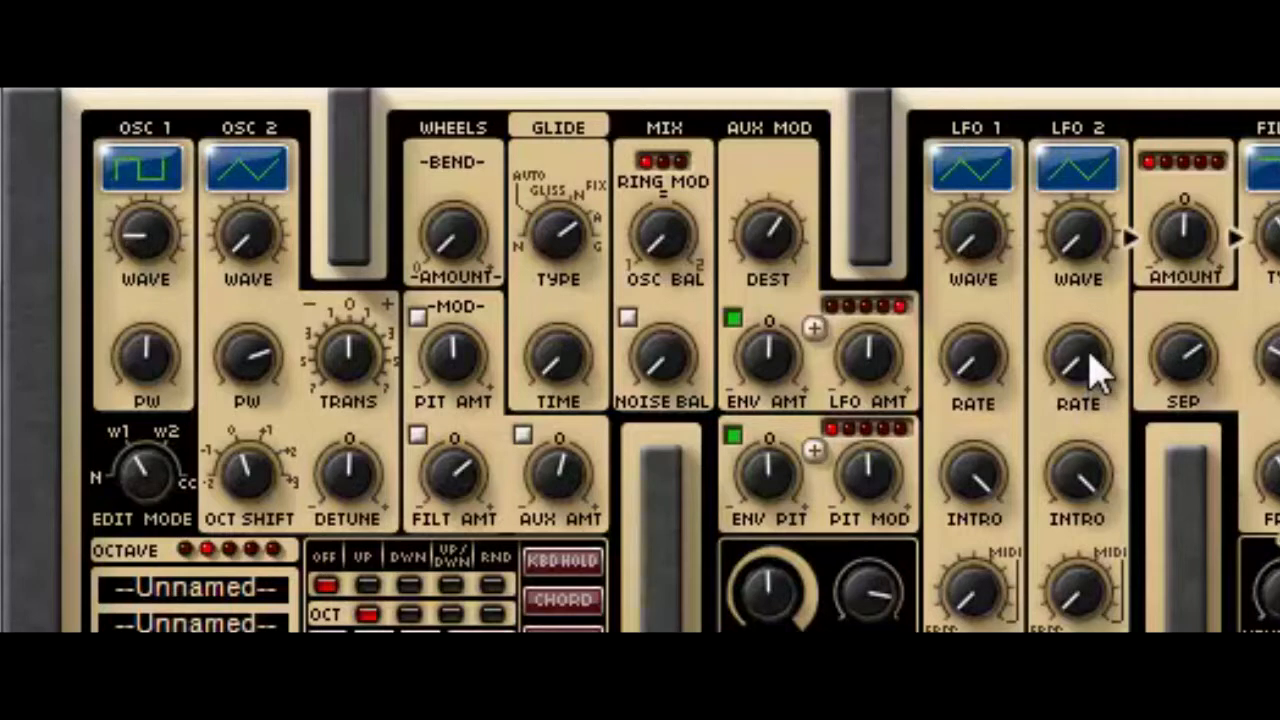
{"action": "left_click", "coordinate": [143, 166]}
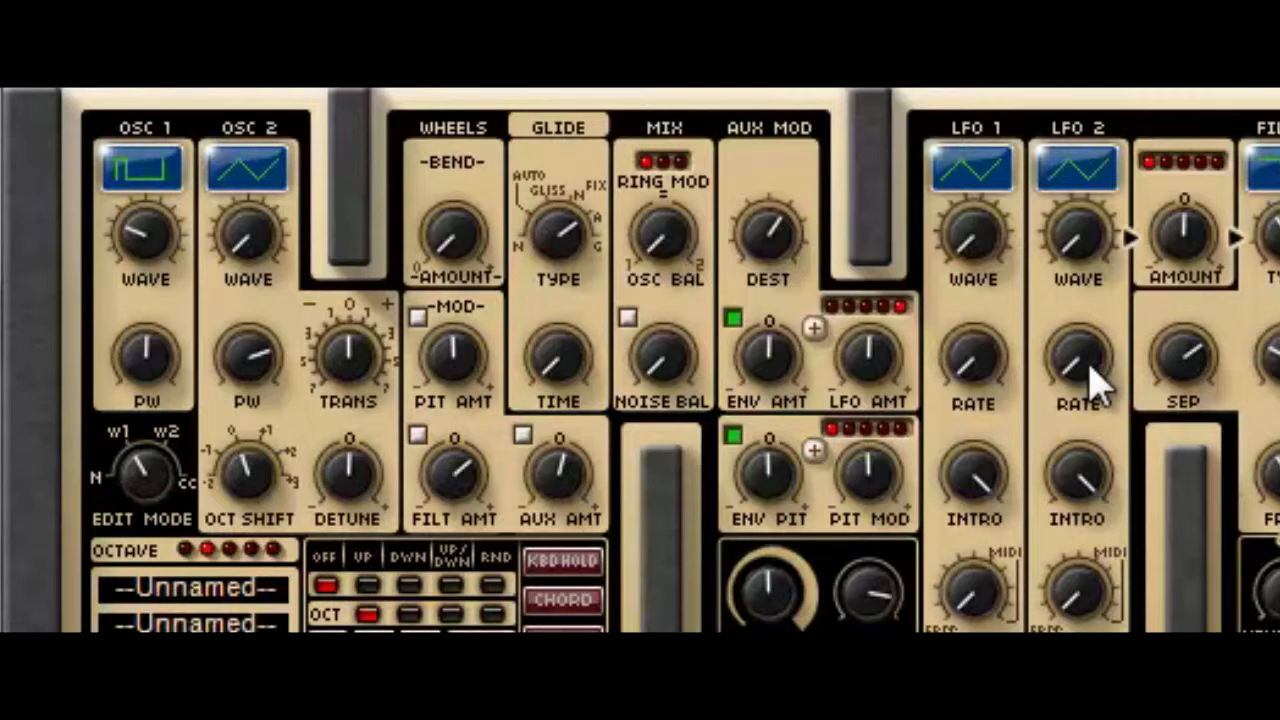
{"action": "mouse_move", "coordinate": [180, 335]}
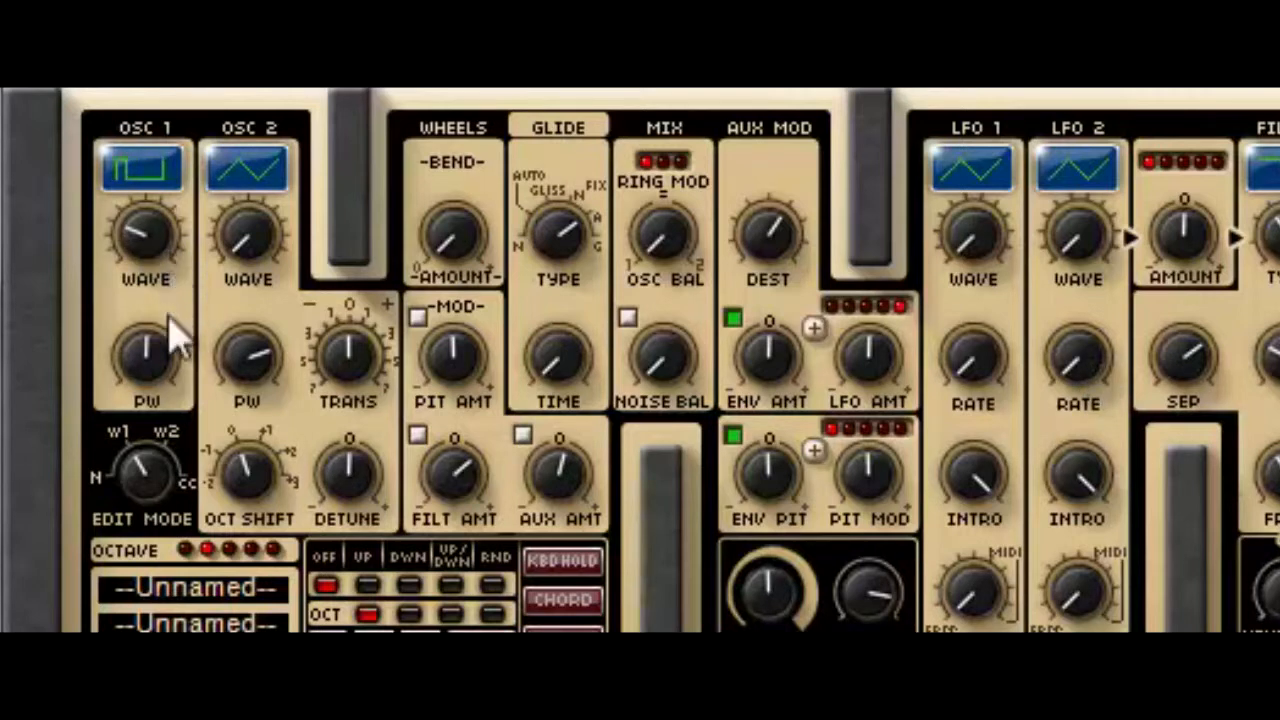
{"action": "mouse_move", "coordinate": [168, 385]}
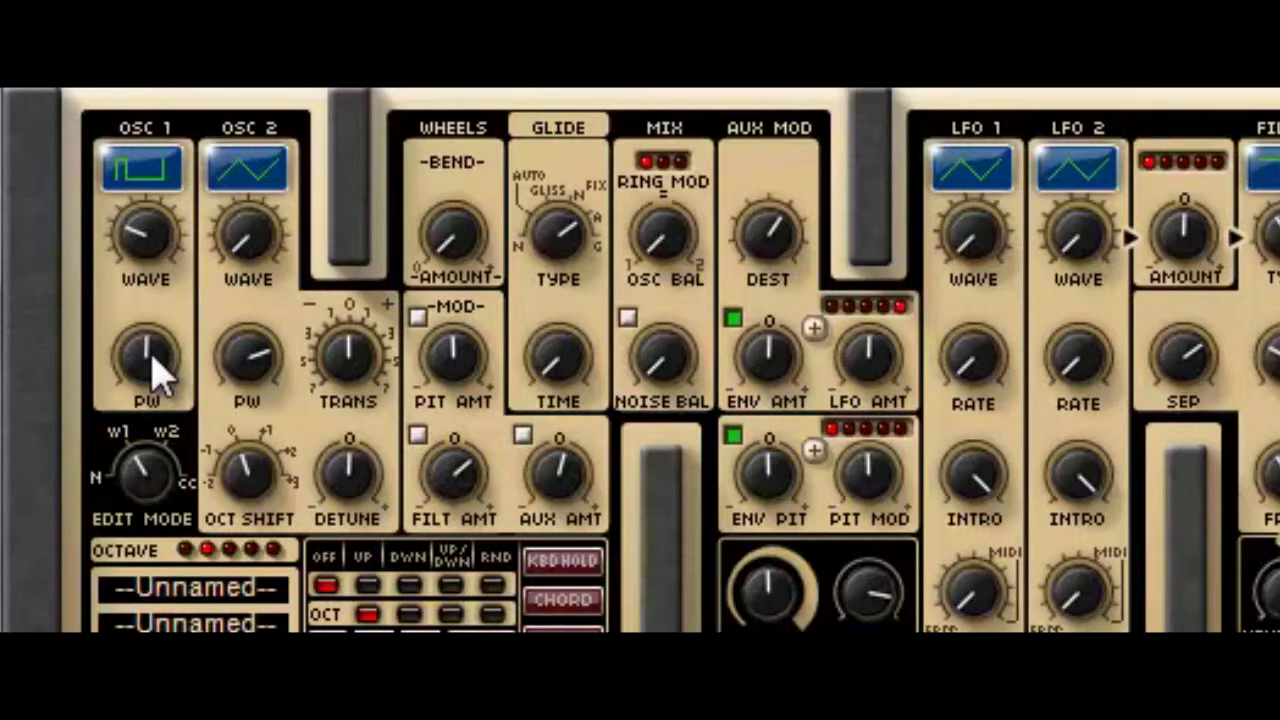
{"action": "mouse_move", "coordinate": [1100, 330]}
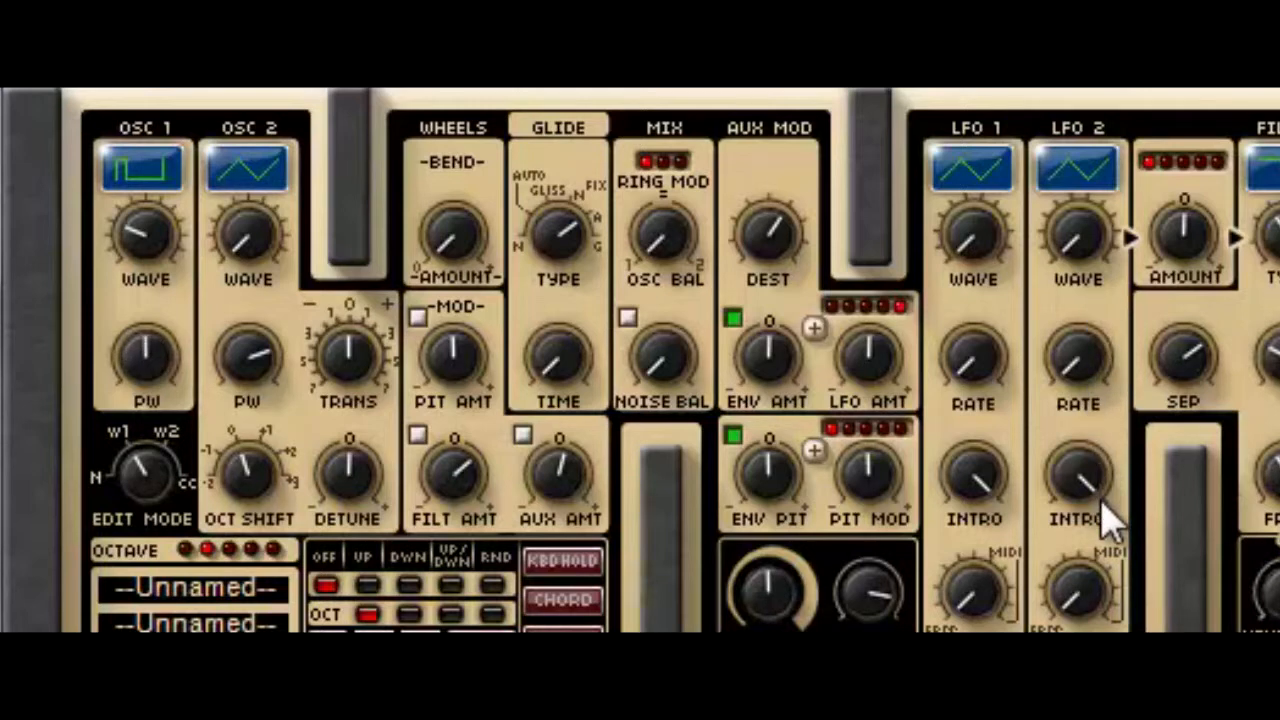
{"action": "mouse_move", "coordinate": [160, 250]}
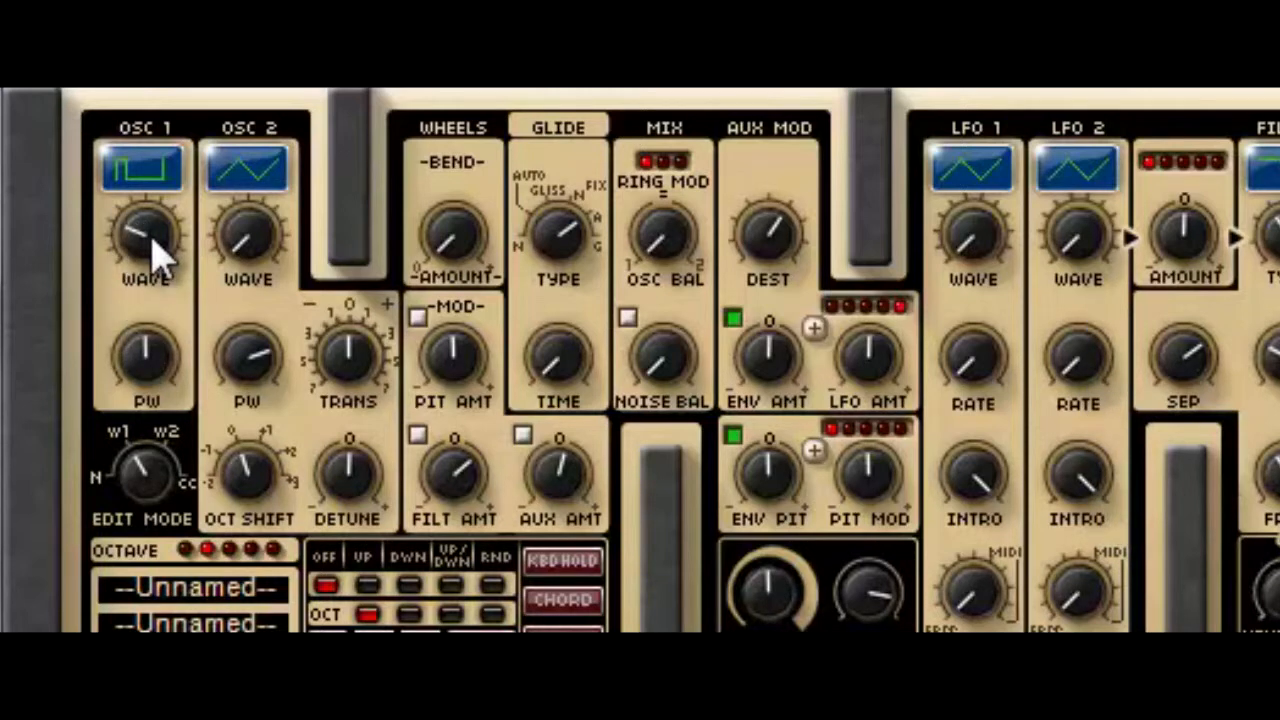
{"action": "left_click", "coordinate": [143, 167]}
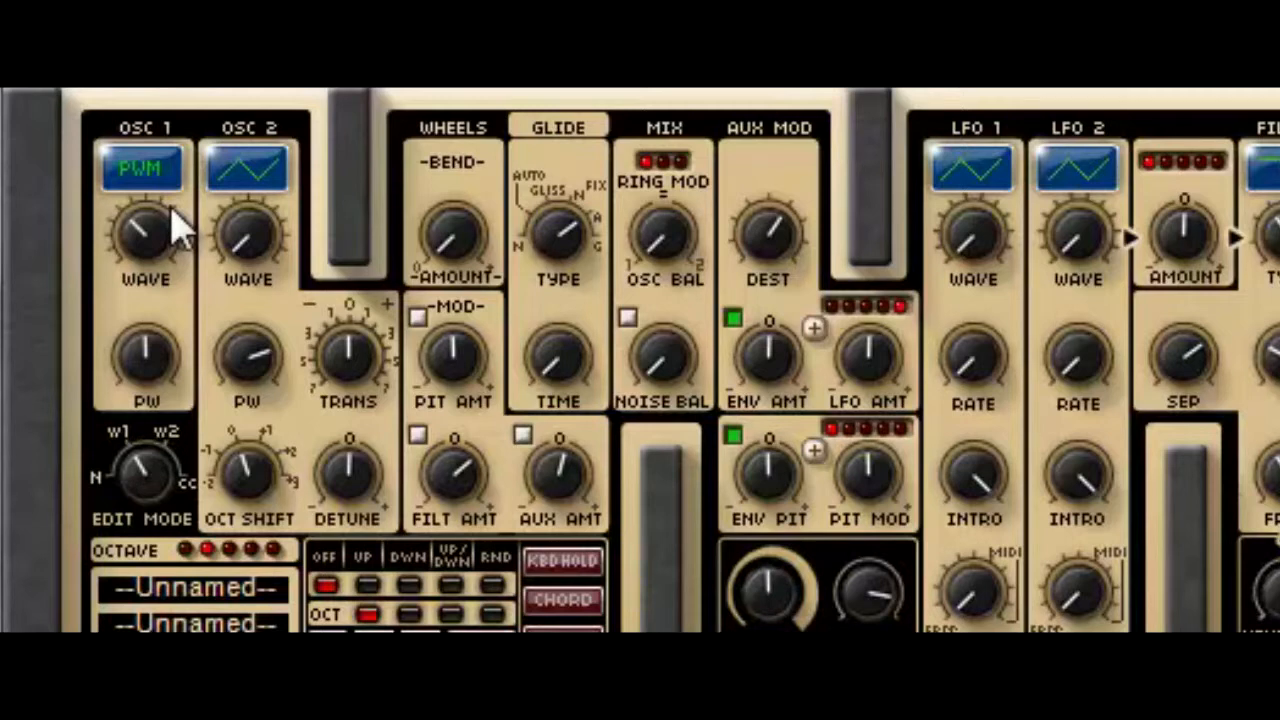
{"action": "mouse_move", "coordinate": [233, 222]}
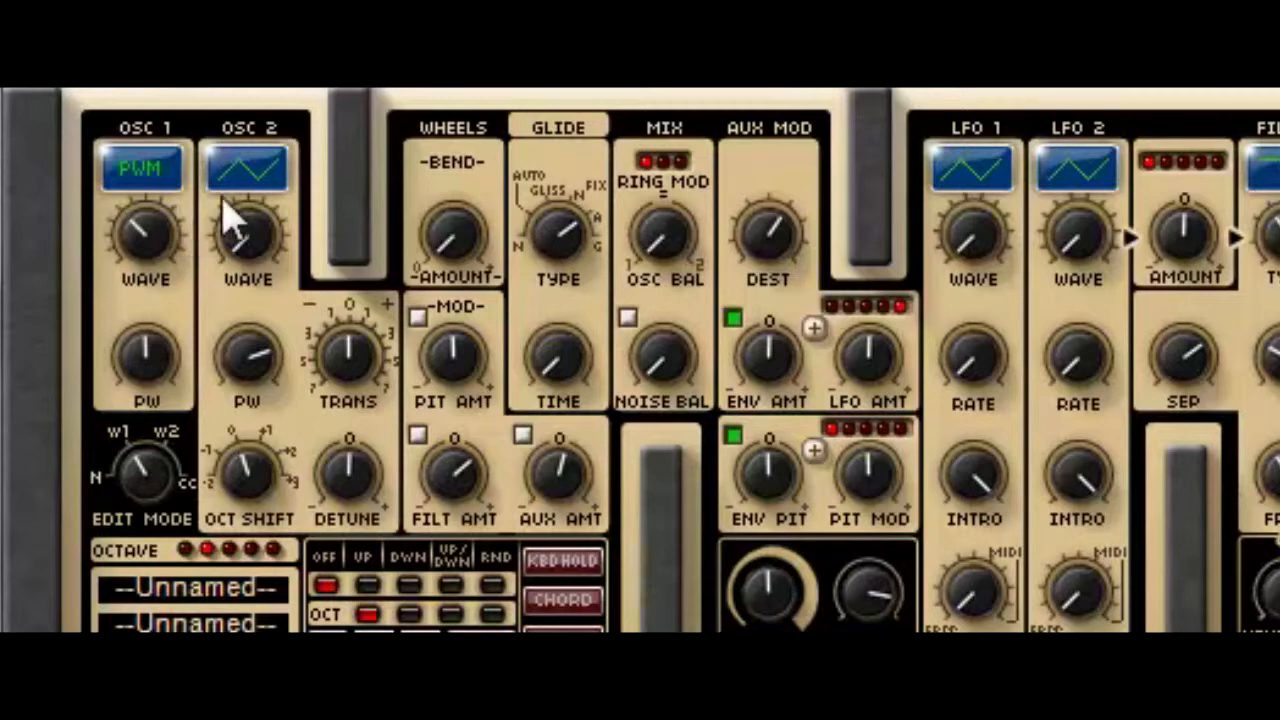
{"action": "mouse_move", "coordinate": [148, 240]}
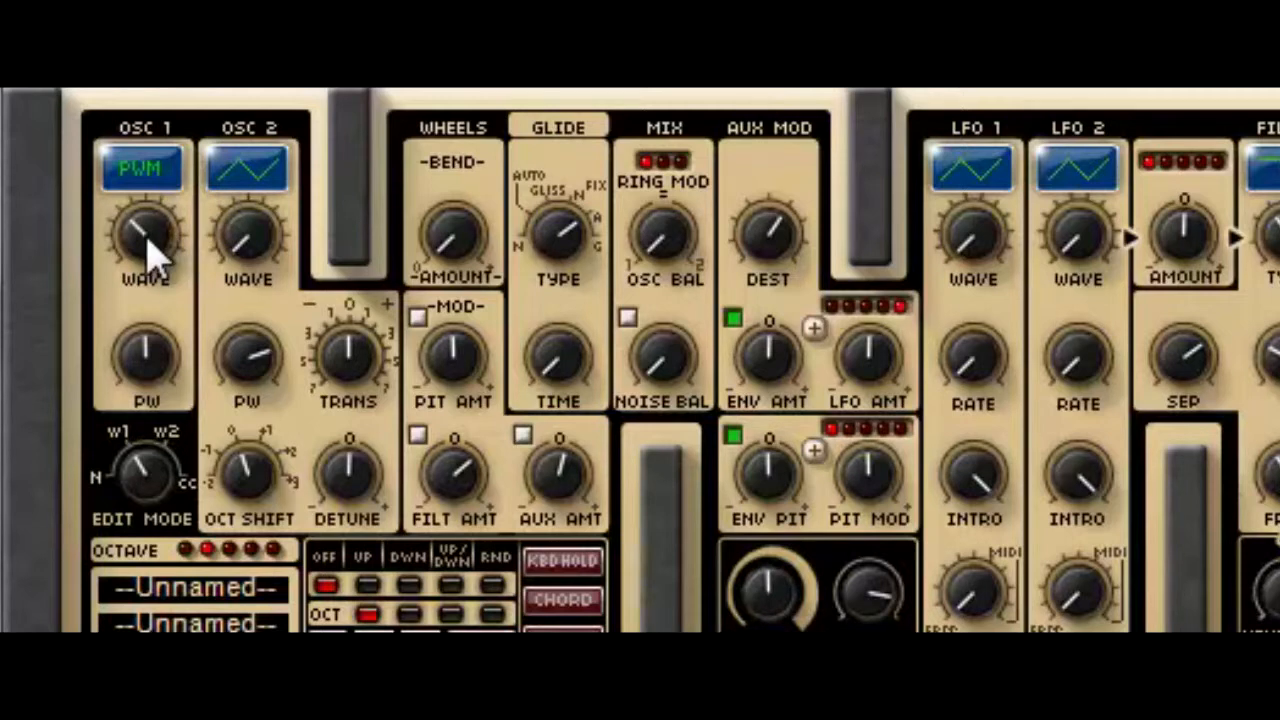
{"action": "mouse_move", "coordinate": [1090, 380]}
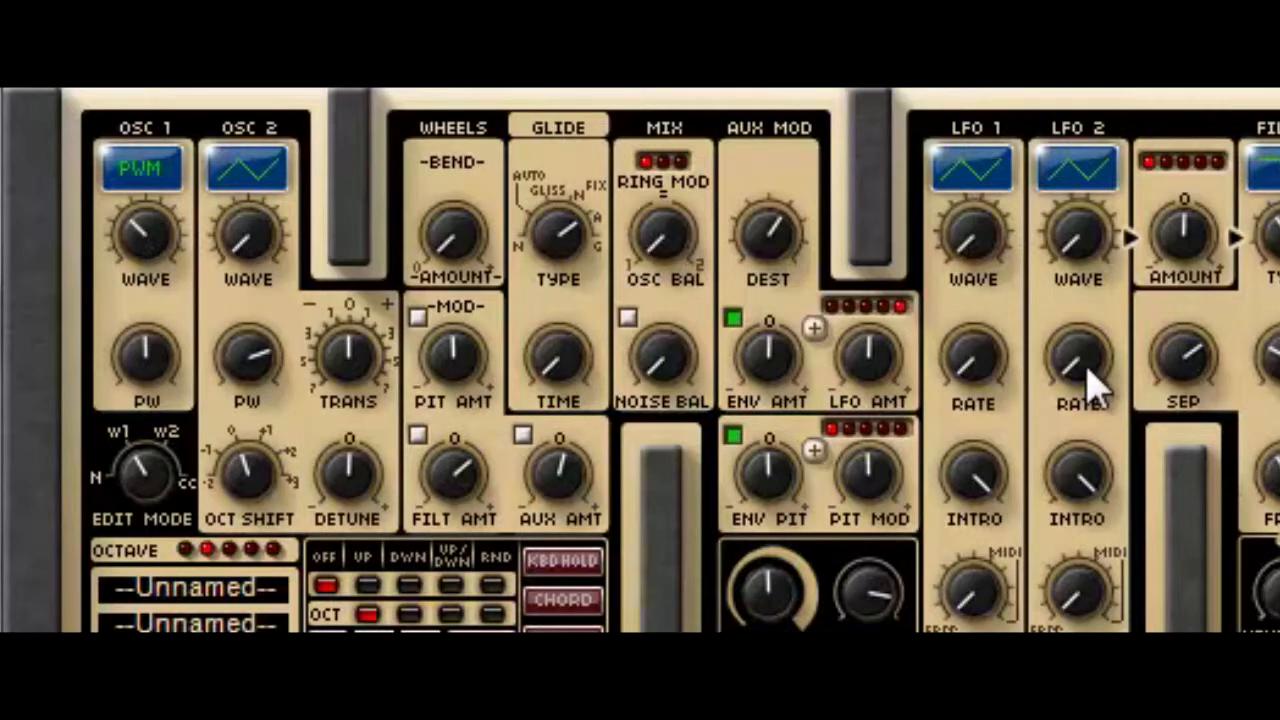
{"action": "left_click", "coordinate": [142, 168]}
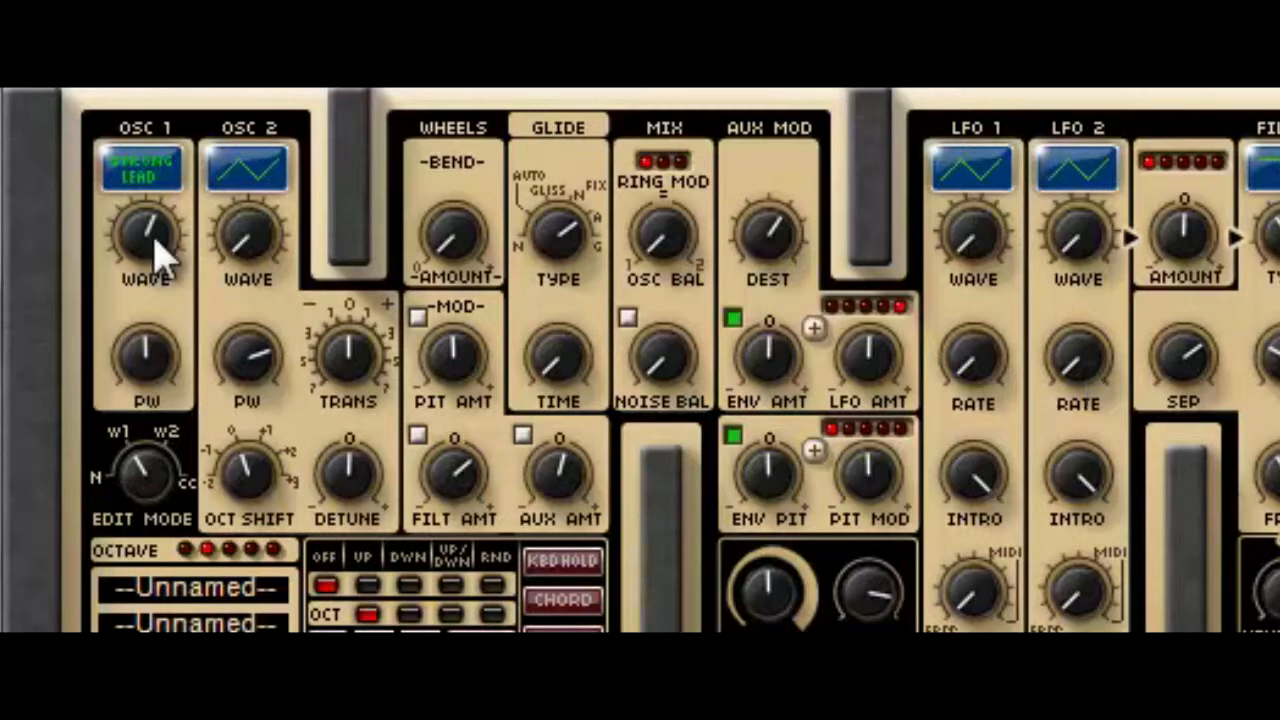
{"action": "mouse_move", "coordinate": [1090, 385]}
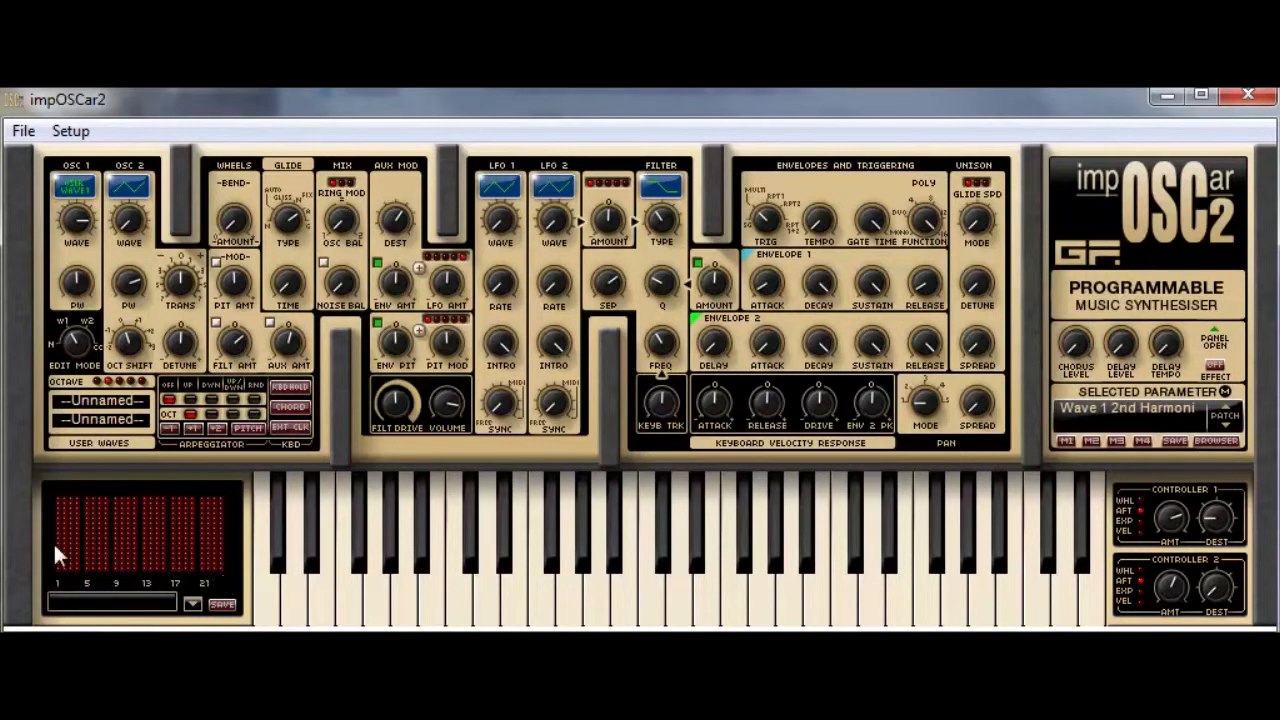
{"action": "left_click_drag", "start_coordinate": [55, 525], "coordinate": [115, 560]}
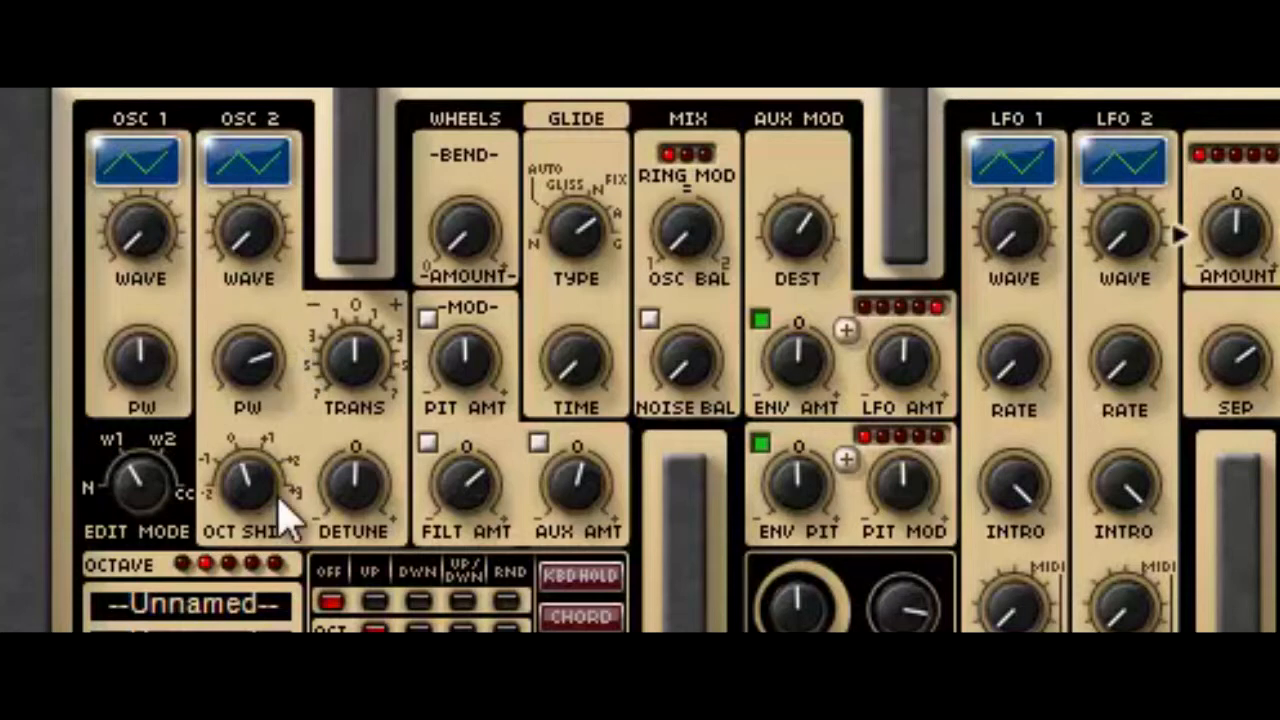
{"action": "mouse_move", "coordinate": [365, 425]}
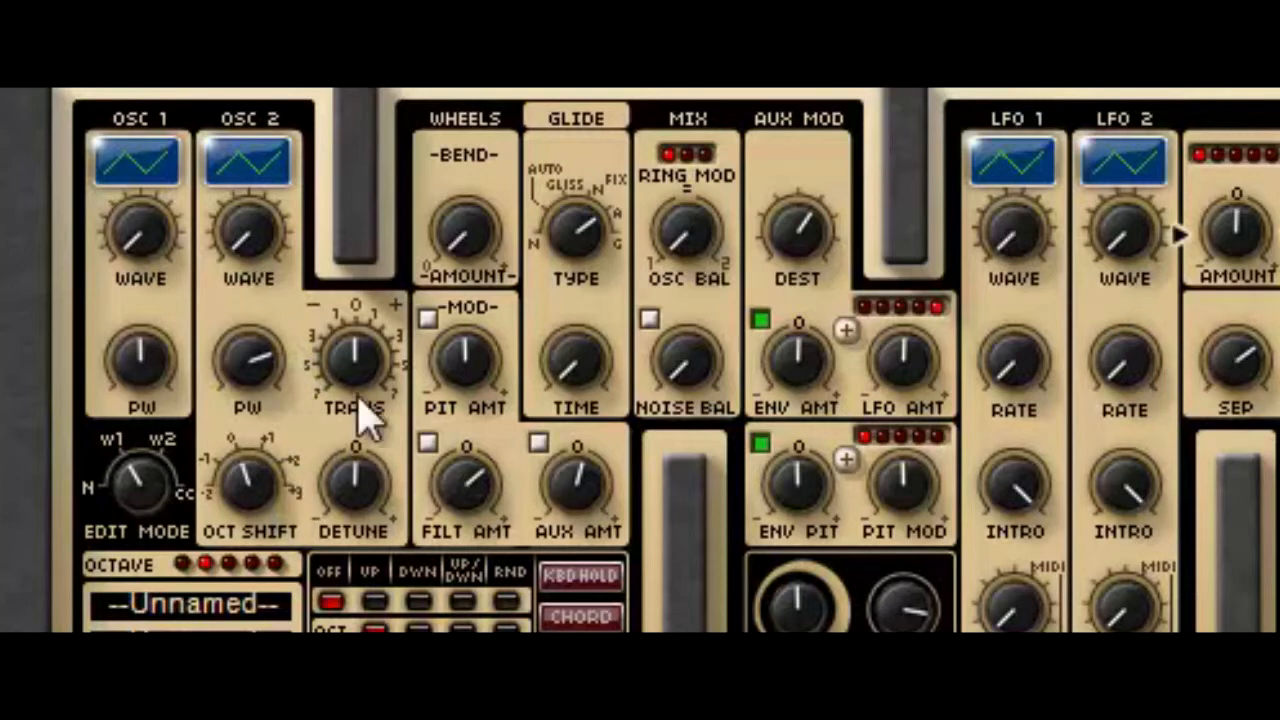
{"action": "mouse_move", "coordinate": [1140, 410]}
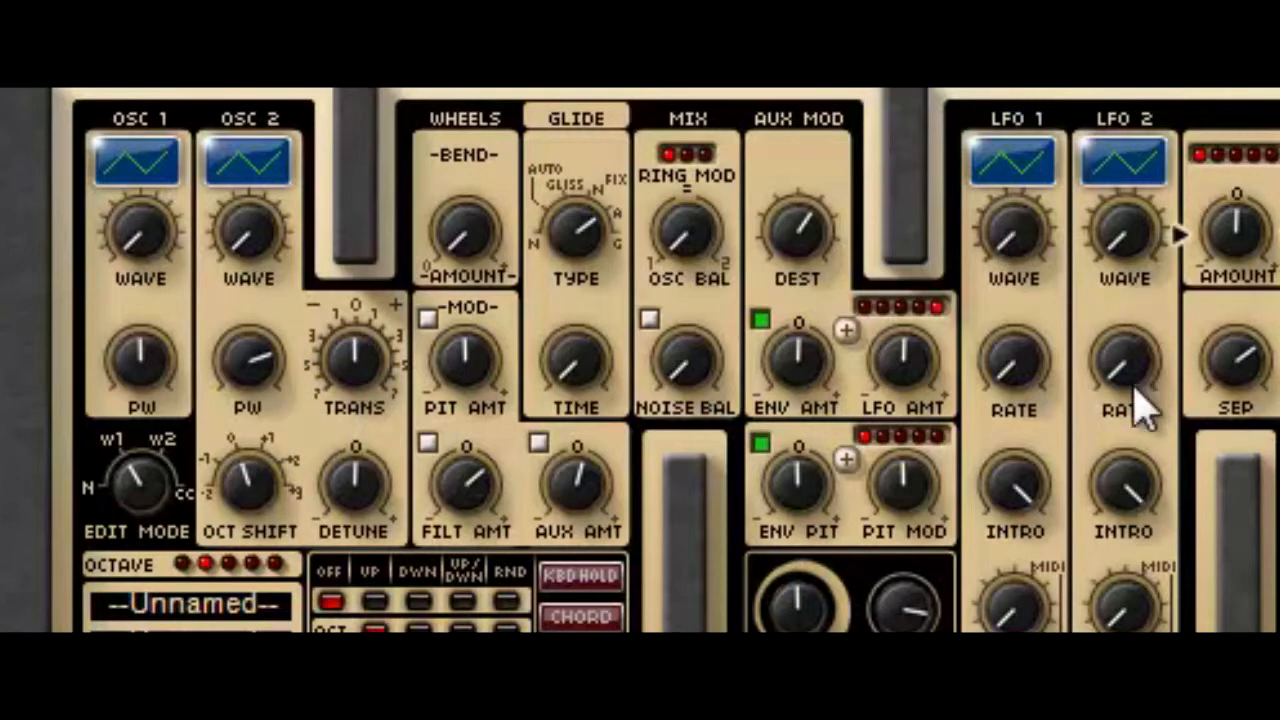
{"action": "mouse_move", "coordinate": [1140, 400]}
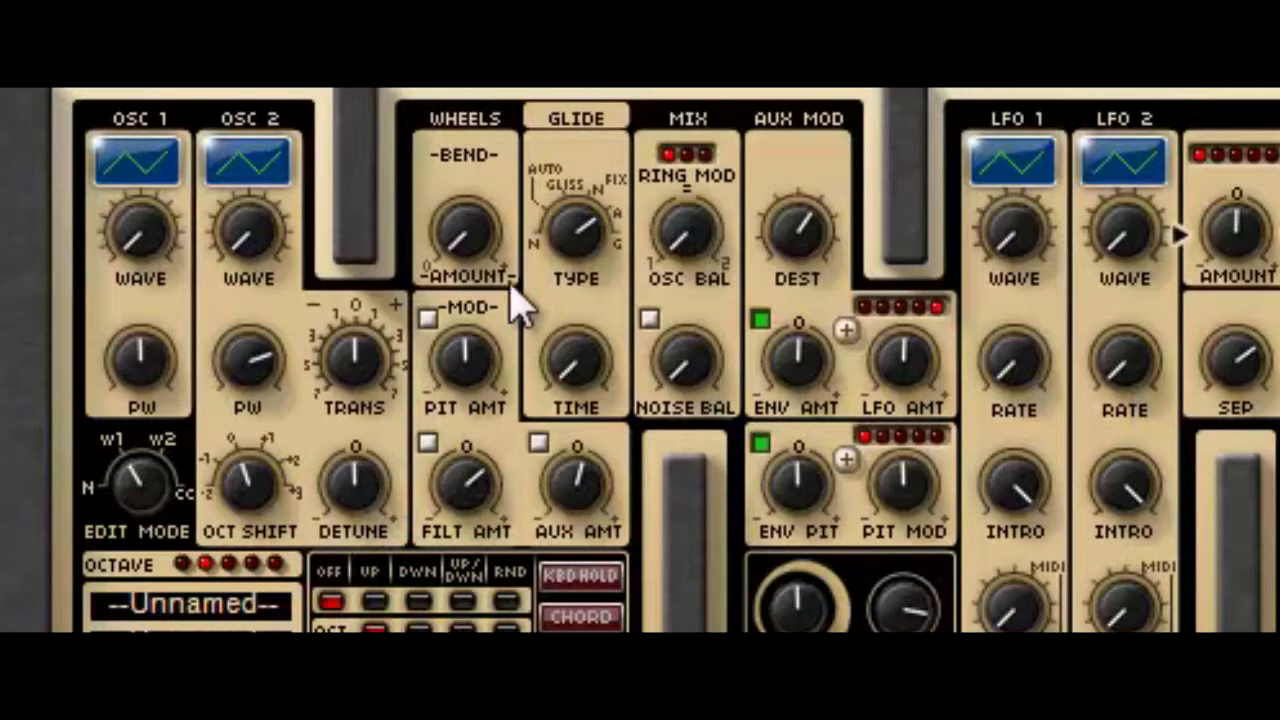
{"action": "mouse_move", "coordinate": [350, 400]}
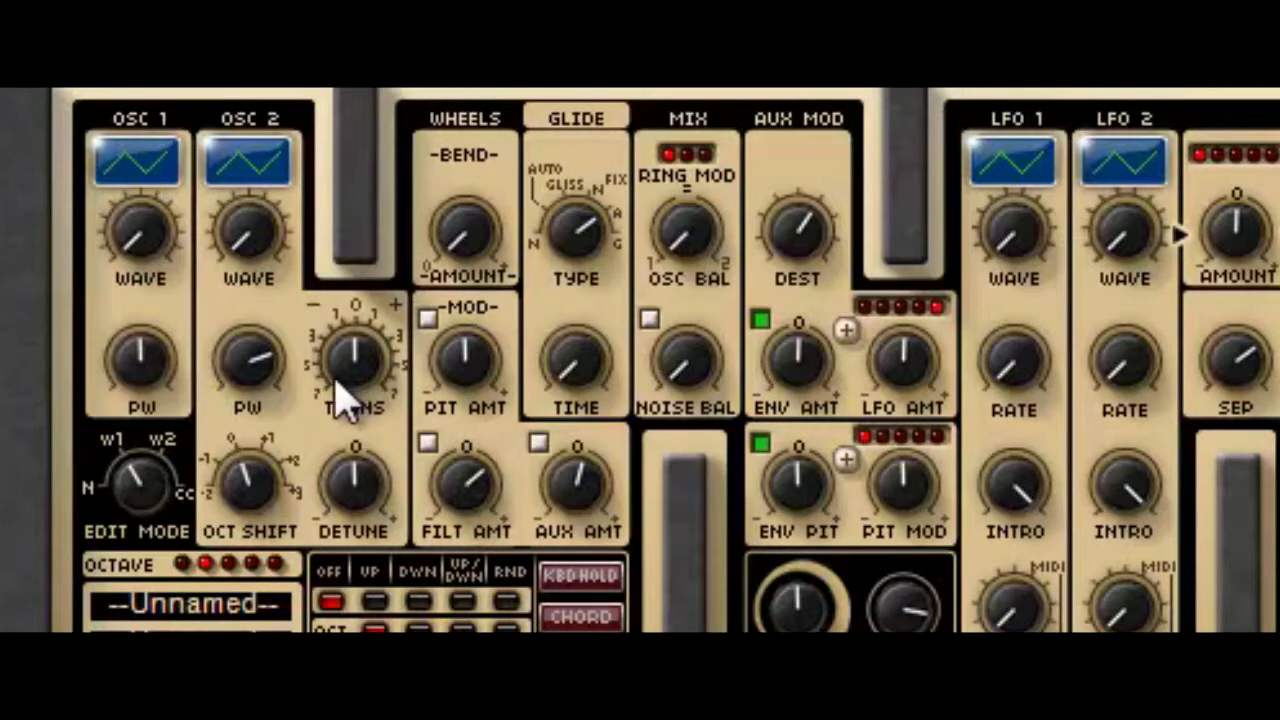
{"action": "mouse_move", "coordinate": [685, 225]}
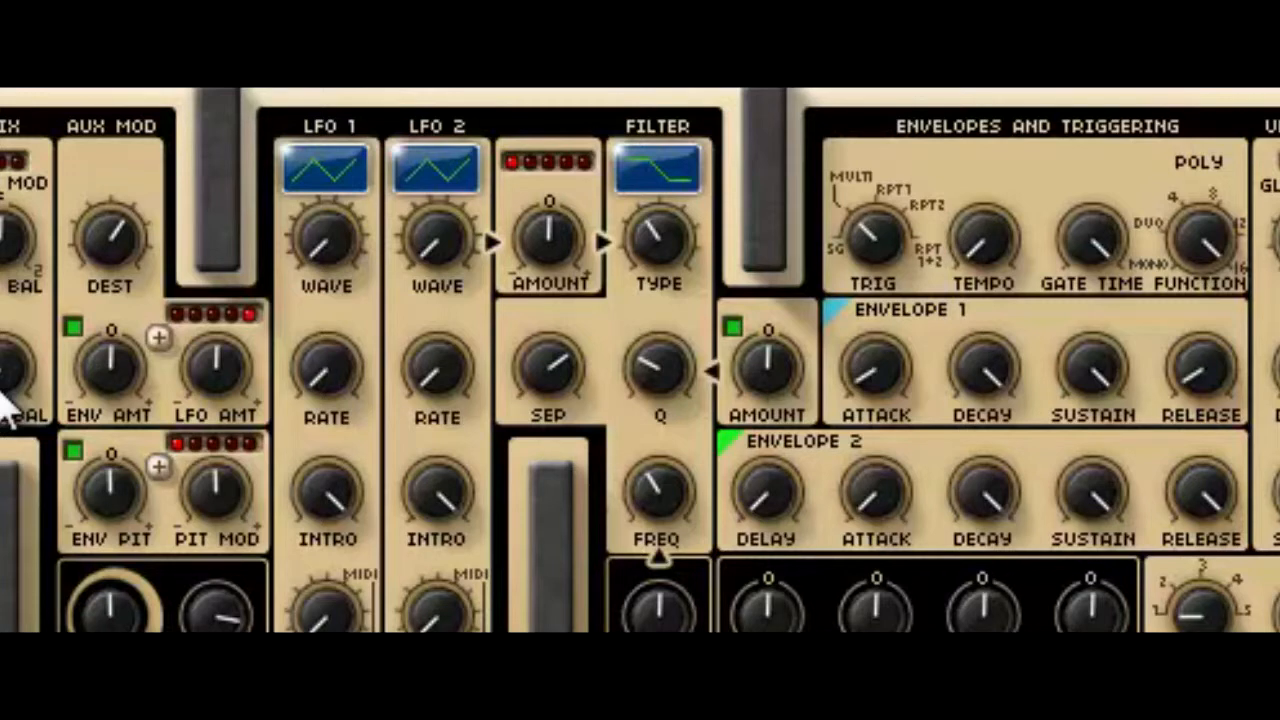
{"action": "mouse_move", "coordinate": [668, 175]}
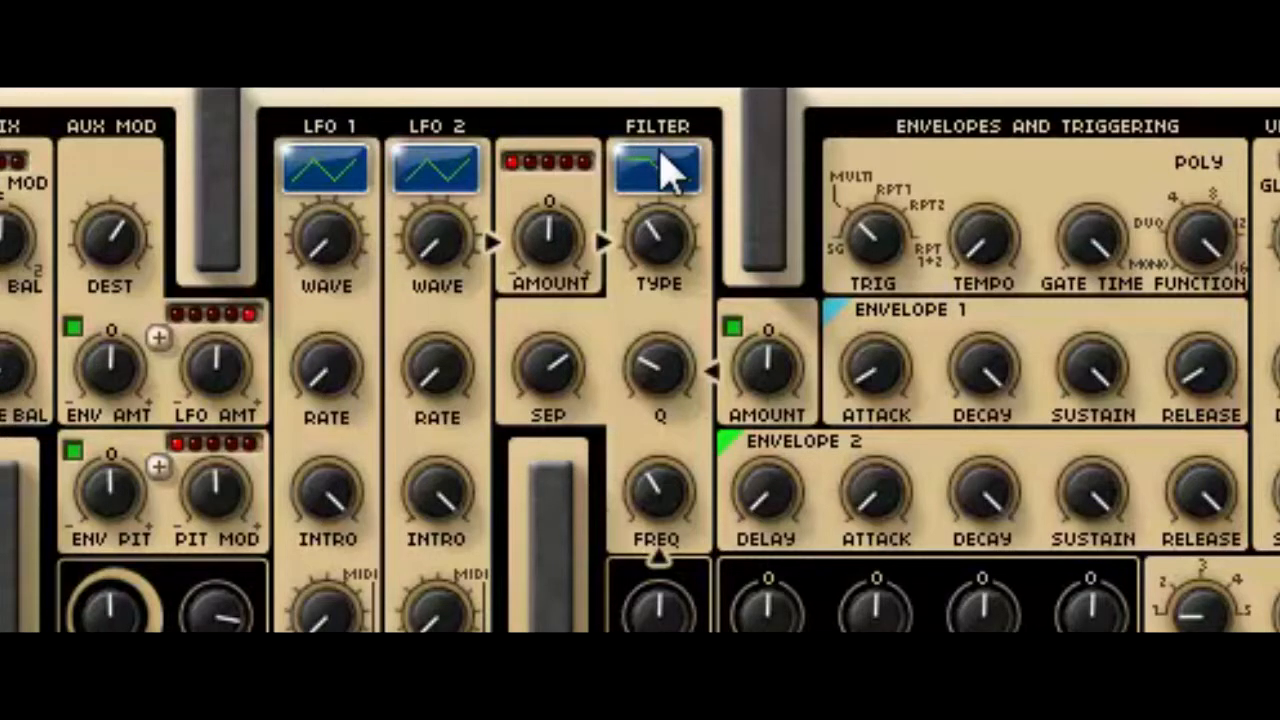
Cycle the filter type through low-pass, band-pass and high-pass modes
{"action": "left_click", "coordinate": [657, 167]}
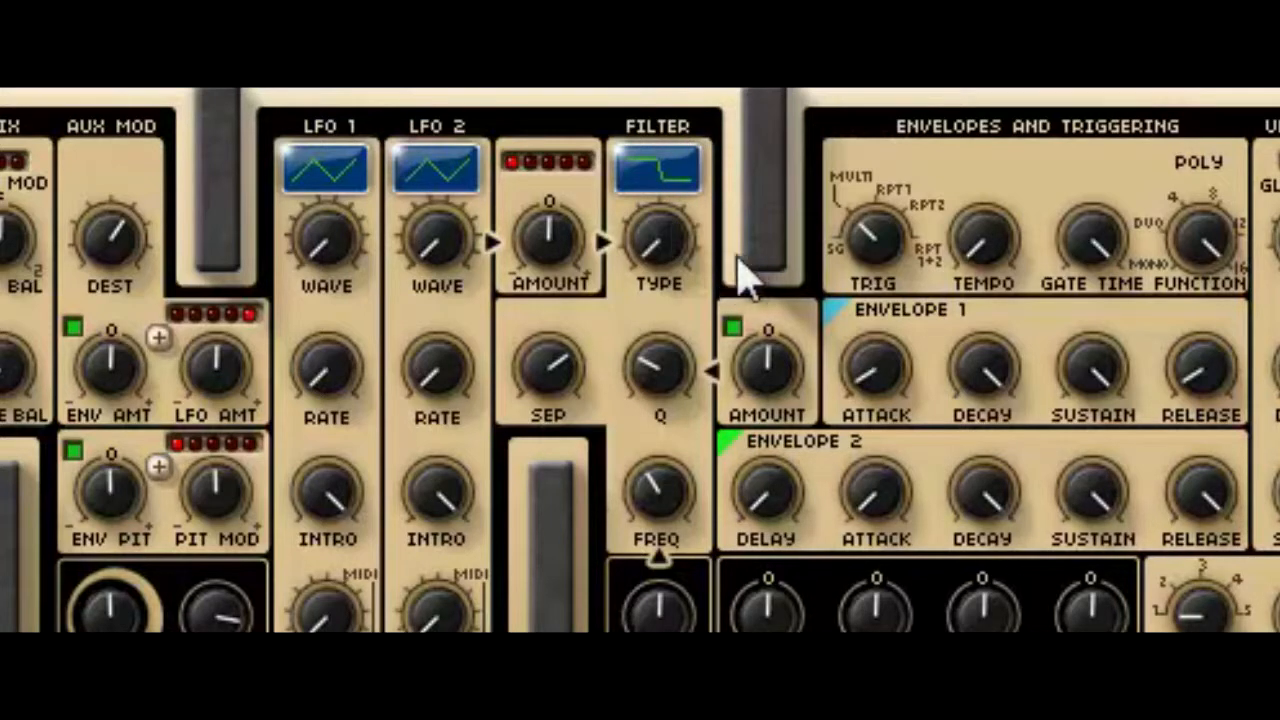
{"action": "mouse_move", "coordinate": [455, 395]}
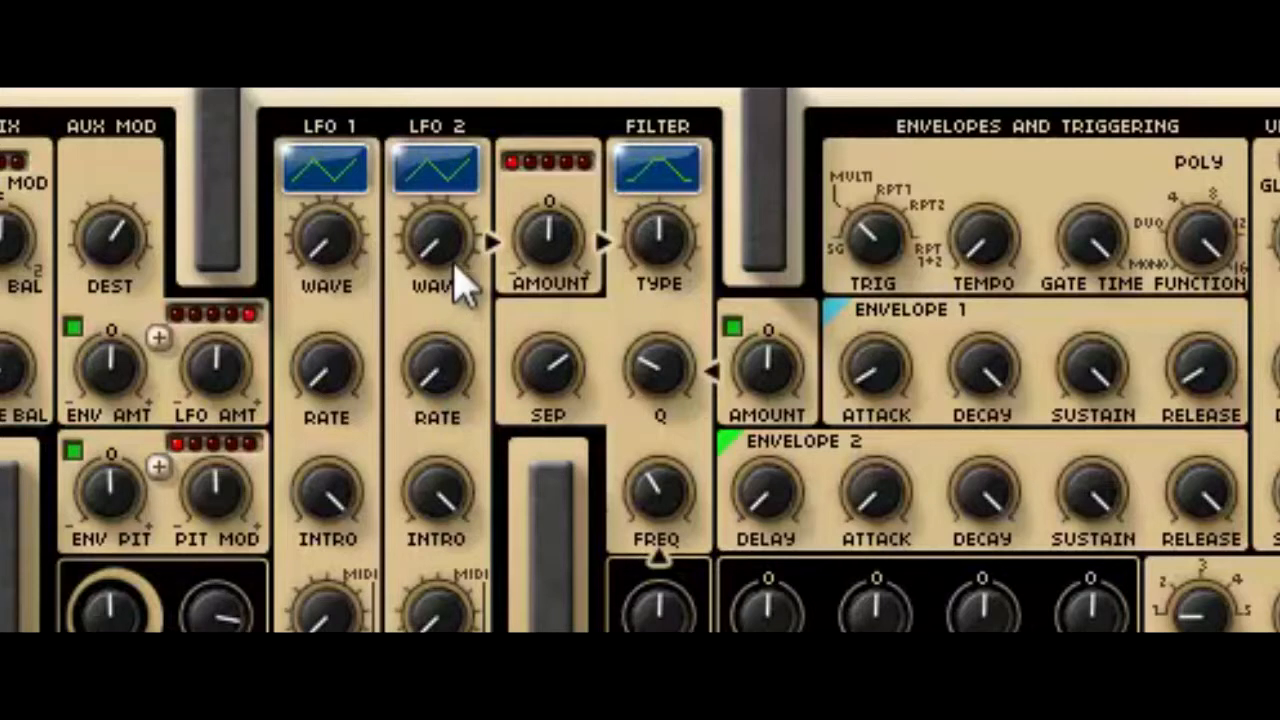
{"action": "left_click", "coordinate": [658, 165]}
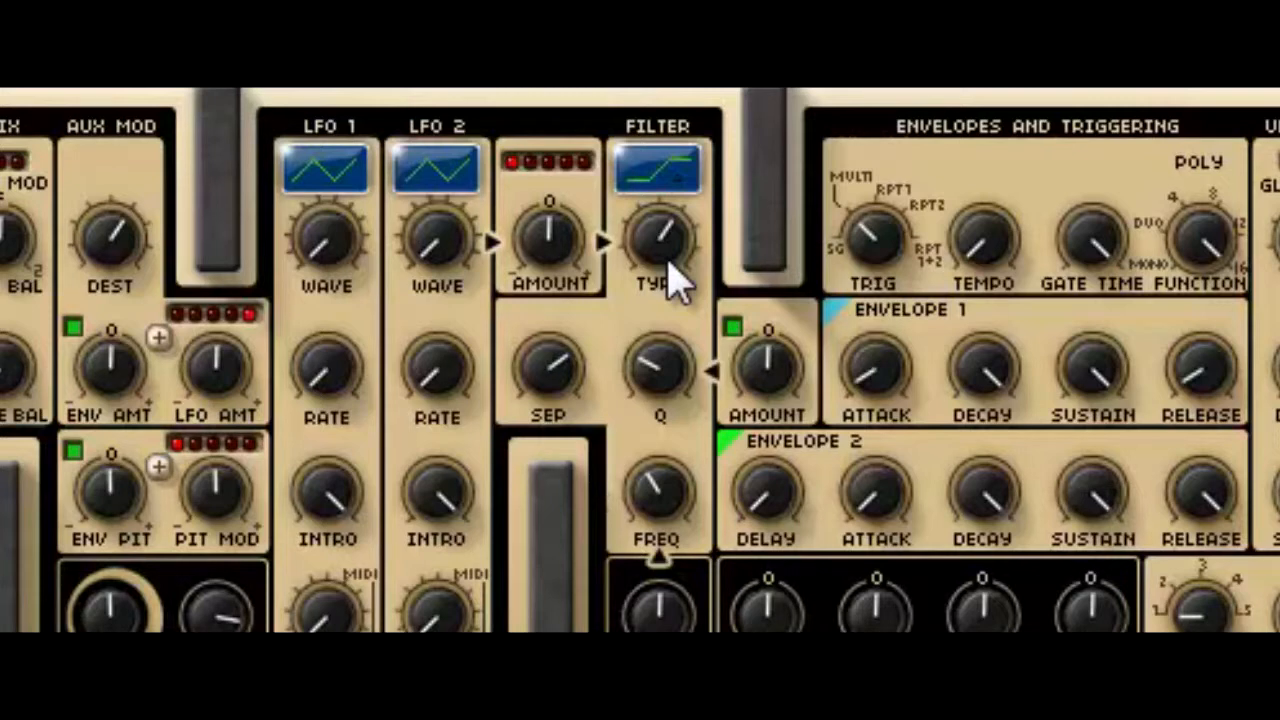
{"action": "mouse_move", "coordinate": [690, 250]}
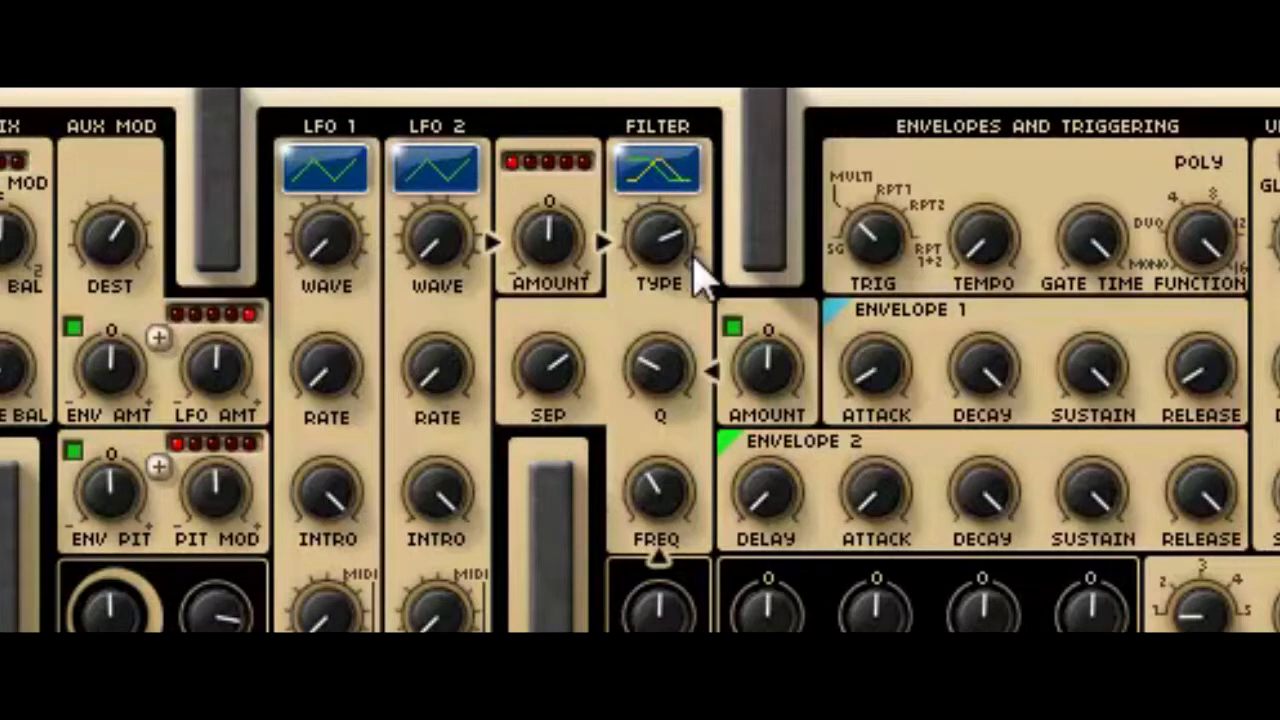
{"action": "left_click", "coordinate": [658, 168]}
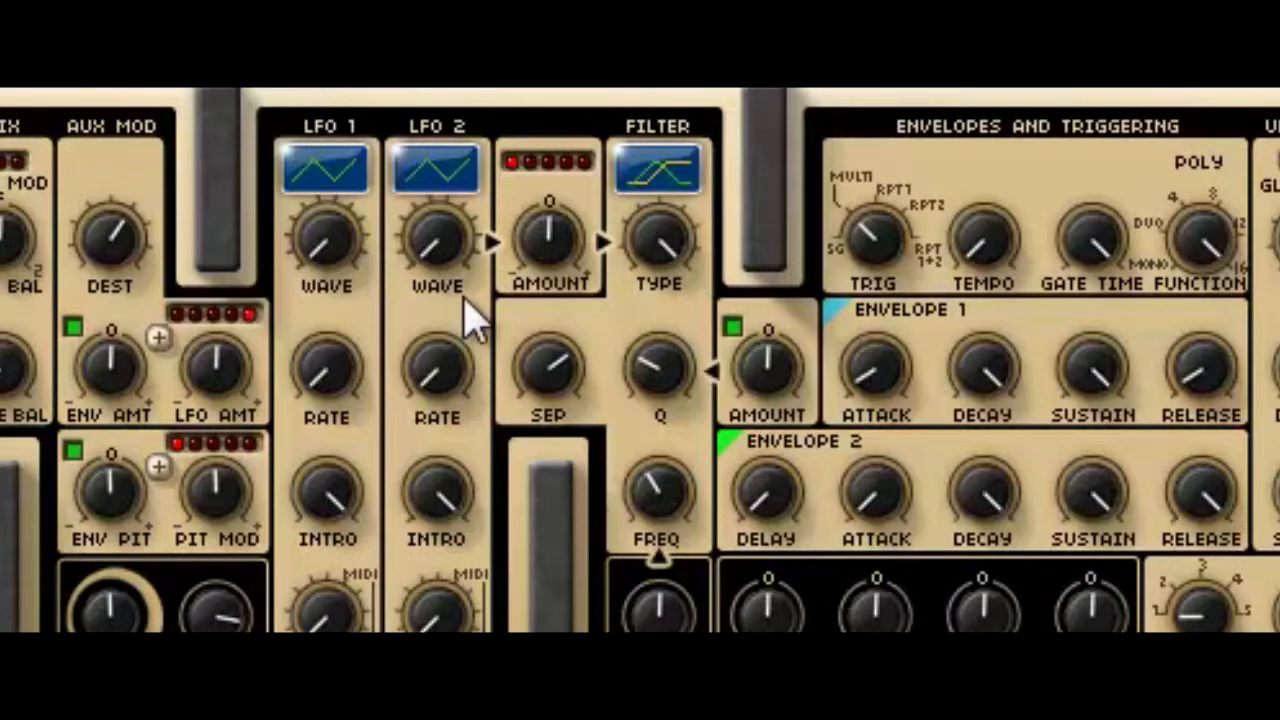
{"action": "mouse_move", "coordinate": [715, 300]}
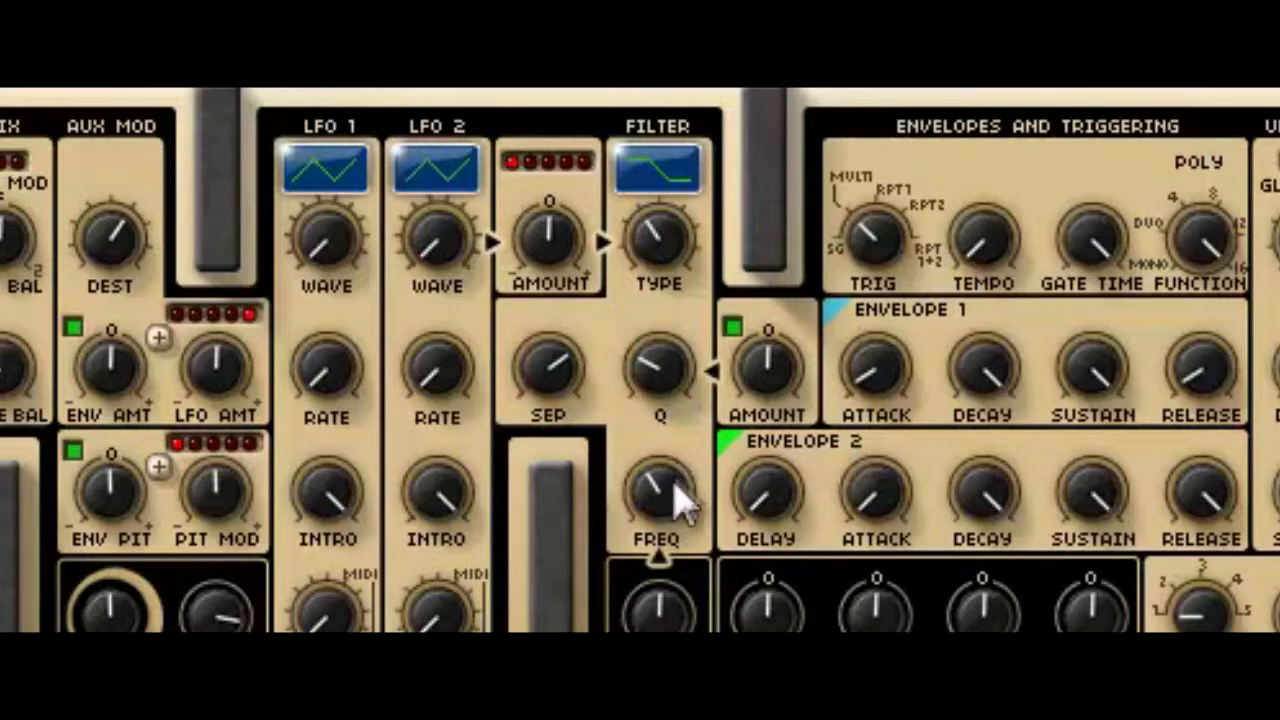
{"action": "mouse_move", "coordinate": [690, 520]}
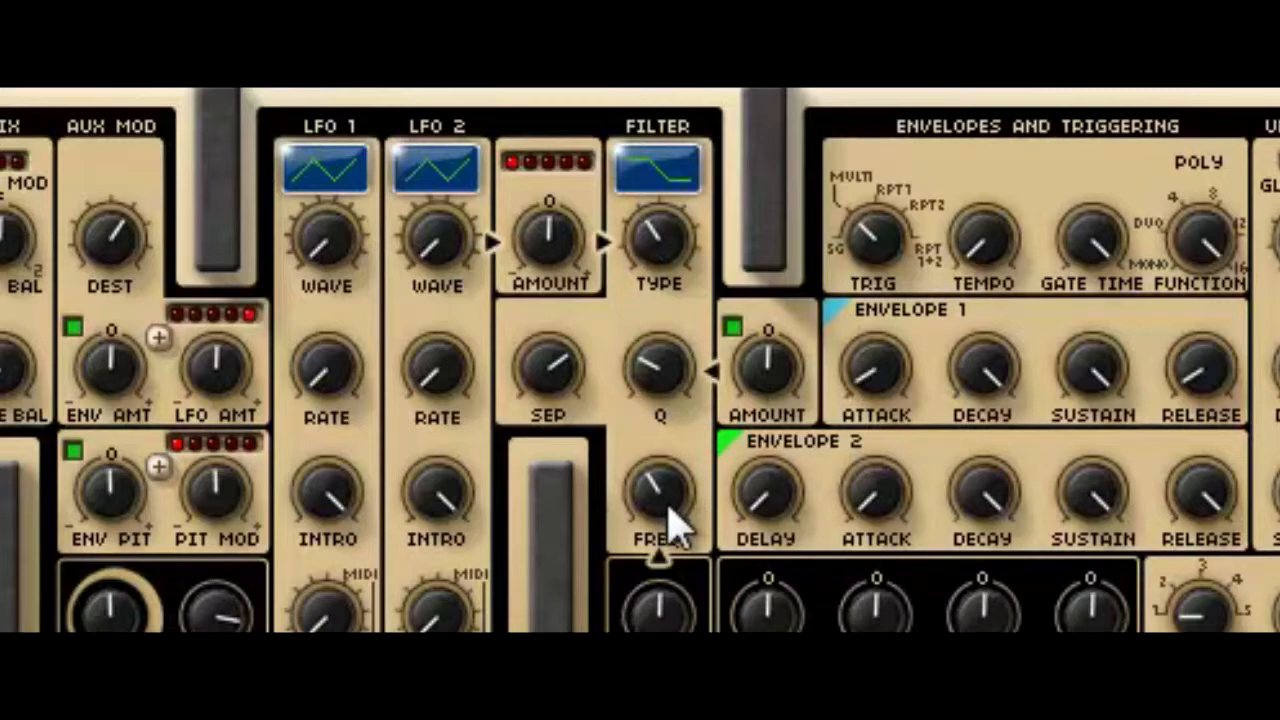
{"action": "mouse_move", "coordinate": [465, 455]}
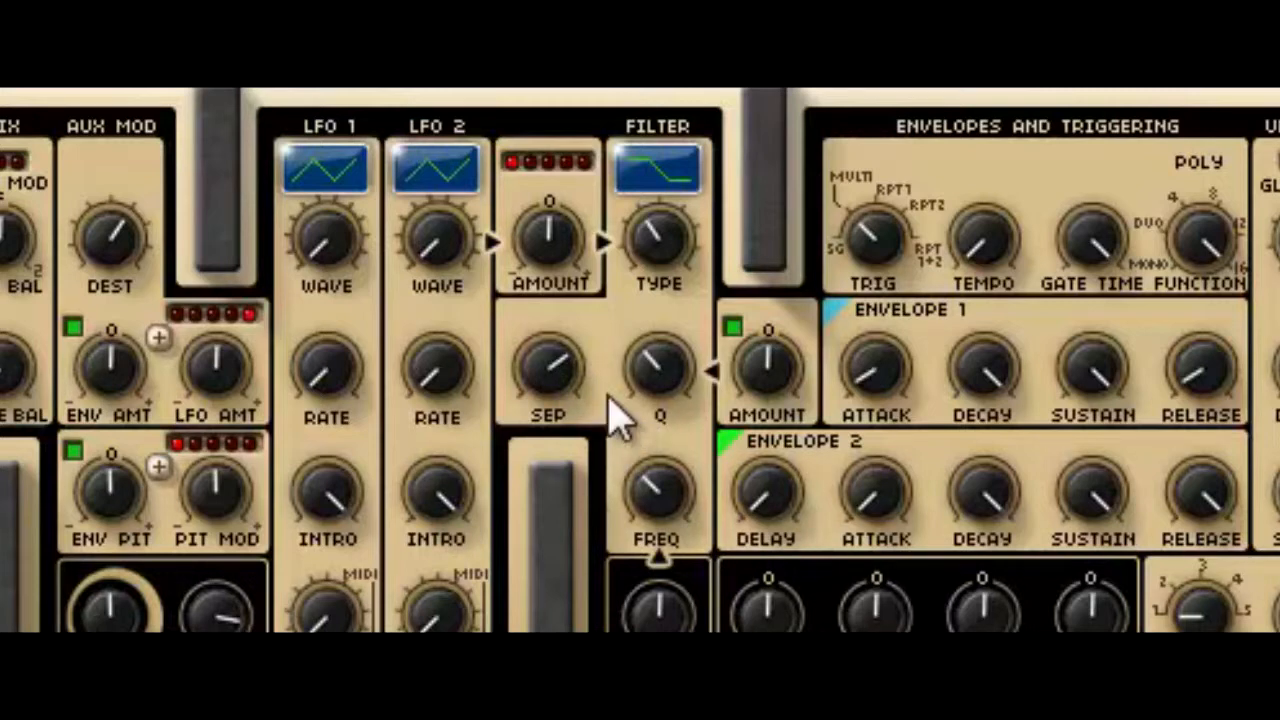
{"action": "mouse_move", "coordinate": [550, 380]}
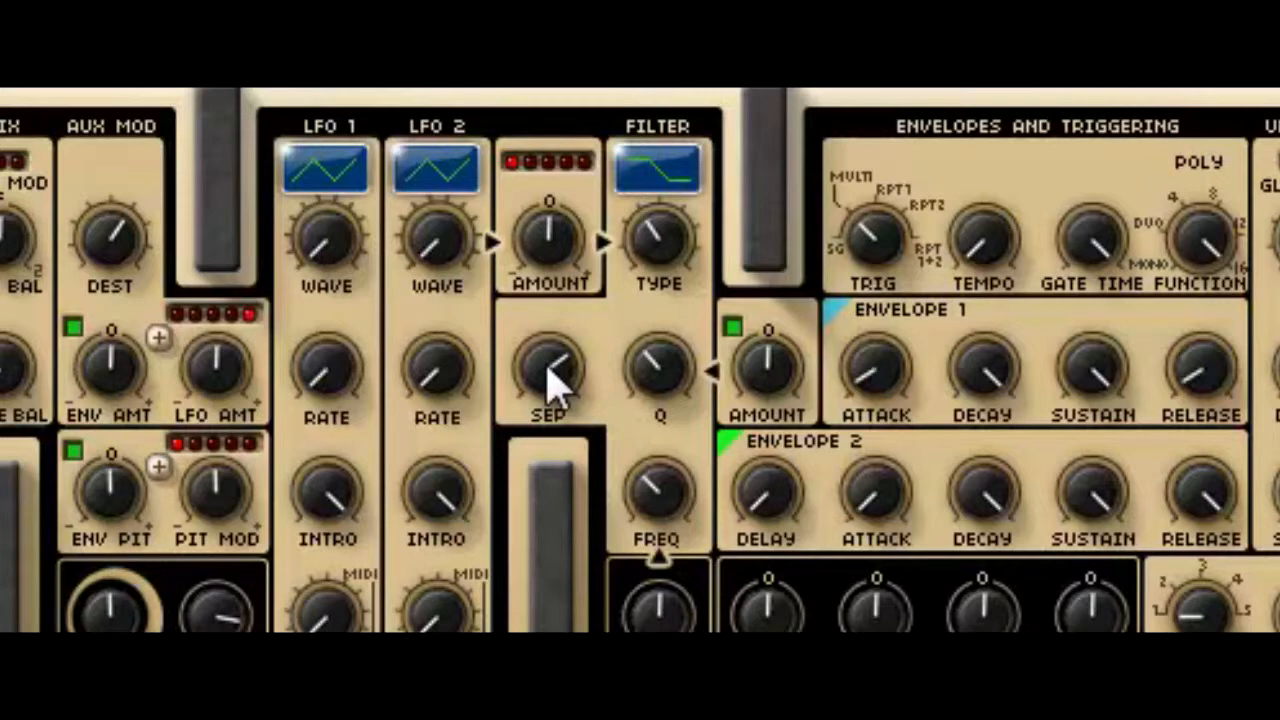
{"action": "mouse_move", "coordinate": [455, 455]}
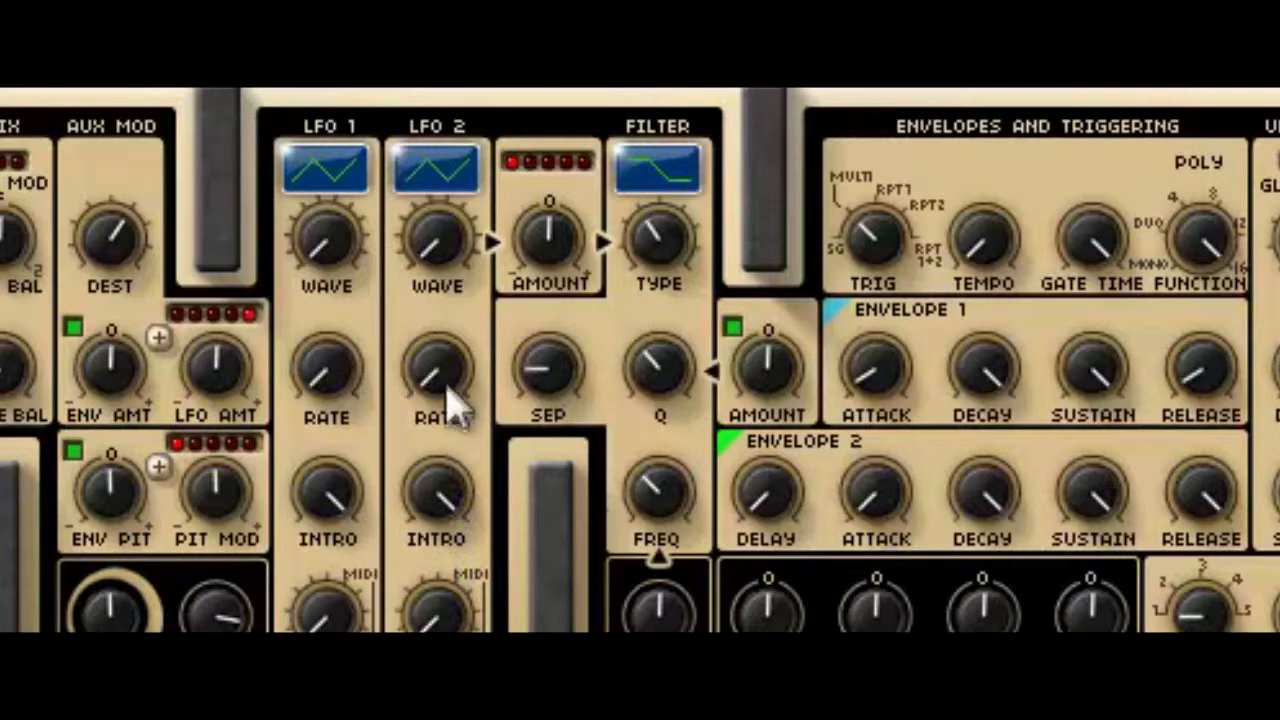
{"action": "mouse_move", "coordinate": [560, 380]}
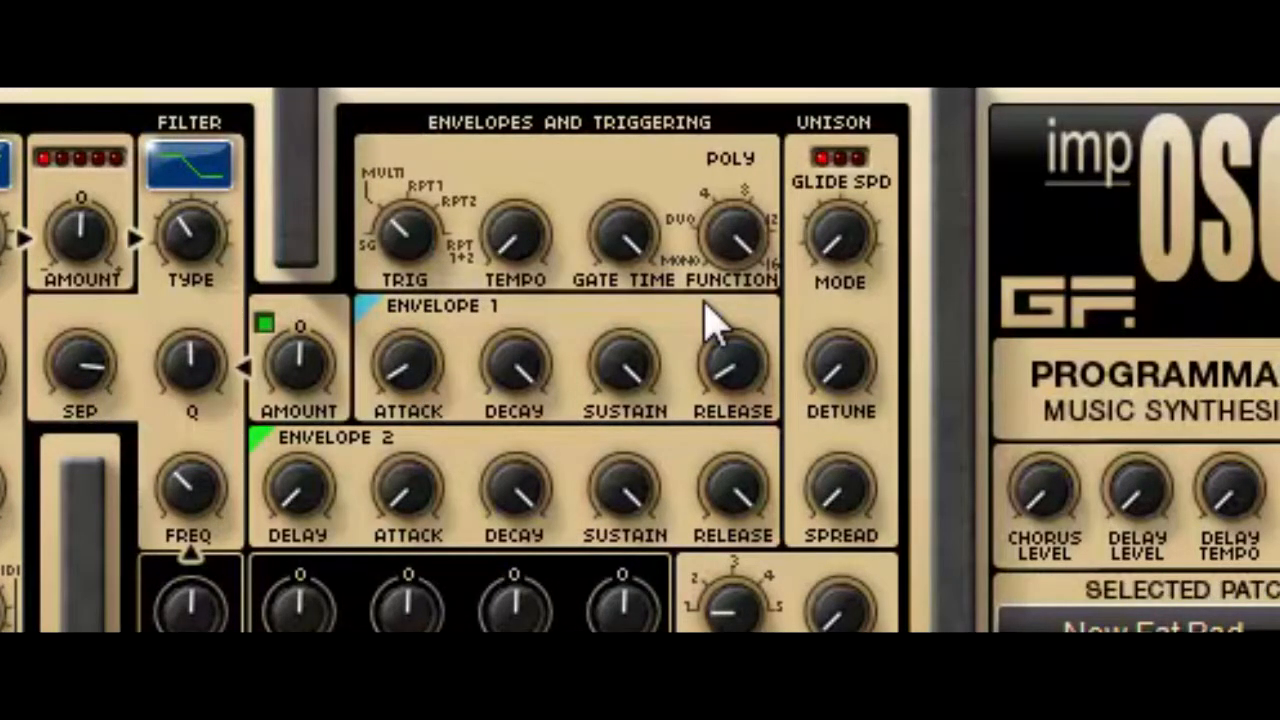
{"action": "mouse_move", "coordinate": [620, 345]}
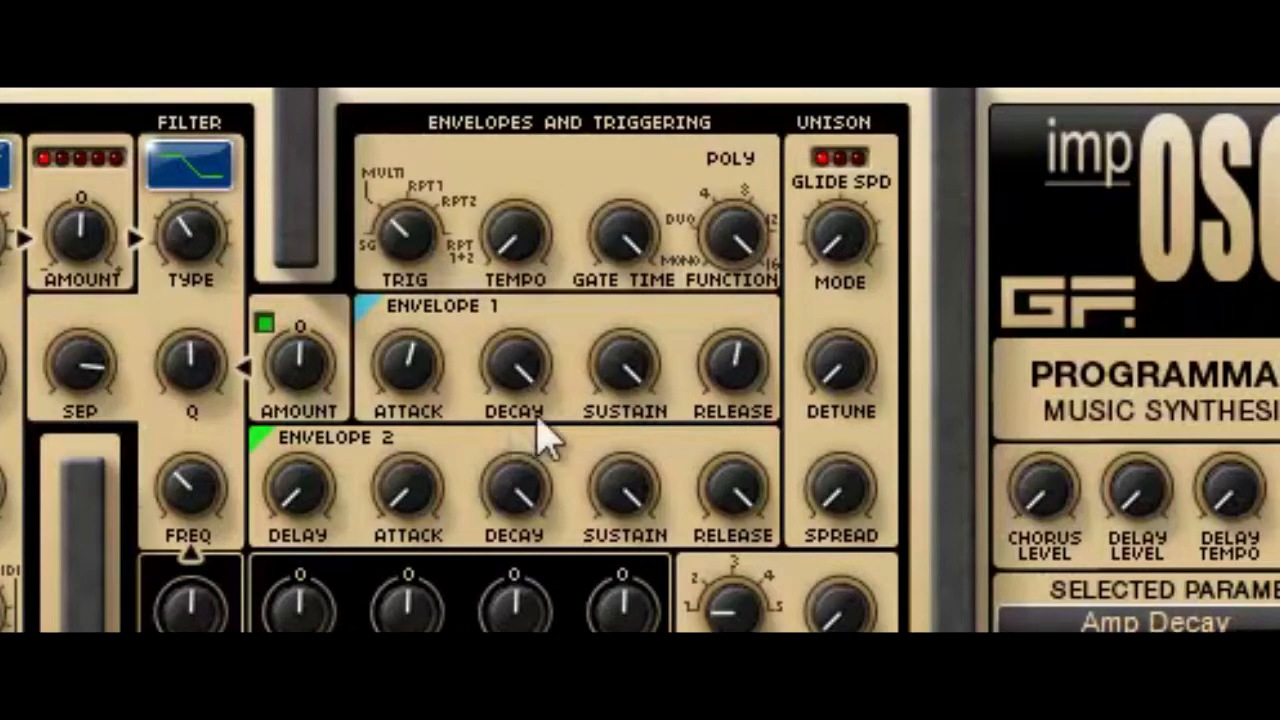
Adjust Envelope 1's release and attack knobs
{"action": "left_click", "coordinate": [735, 360]}
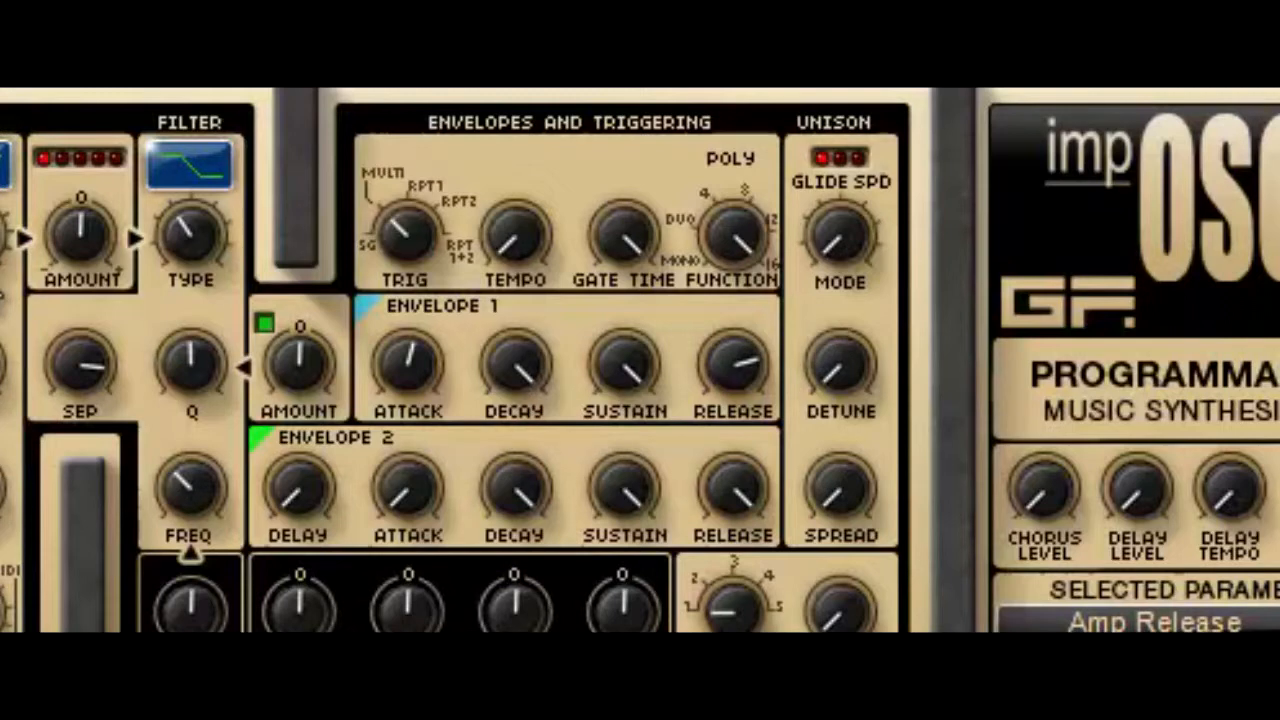
{"action": "left_click", "coordinate": [405, 375]}
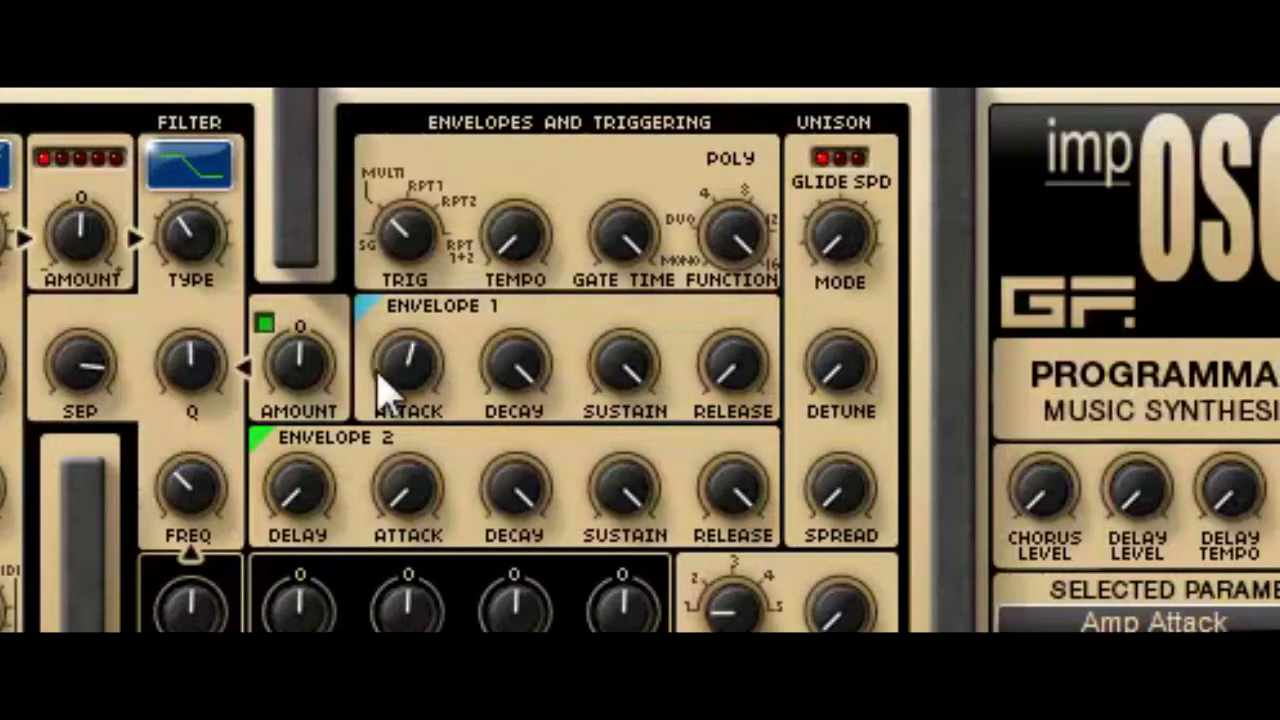